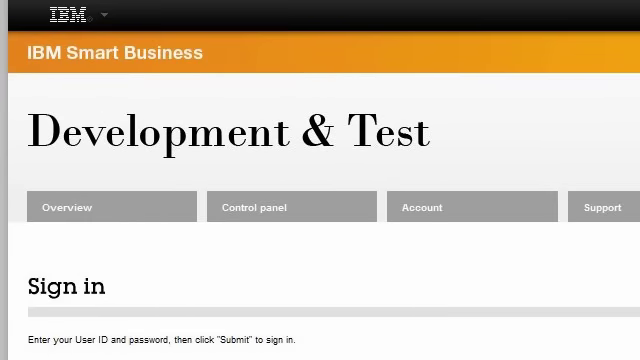
Step: Submit the user ID and password to sign in to the control panel
scroll("down", 3)
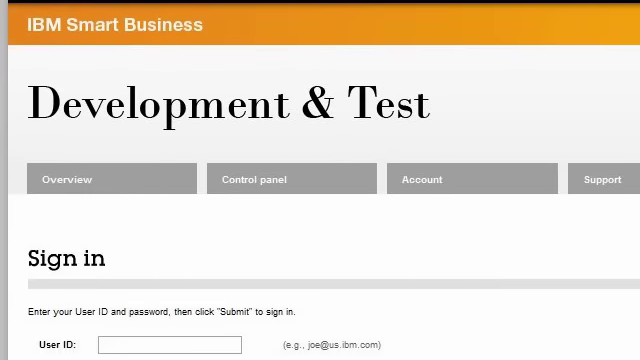
scroll("down", 3)
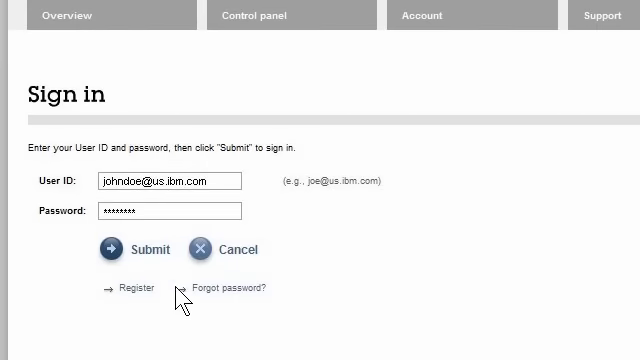
left_click(136, 249)
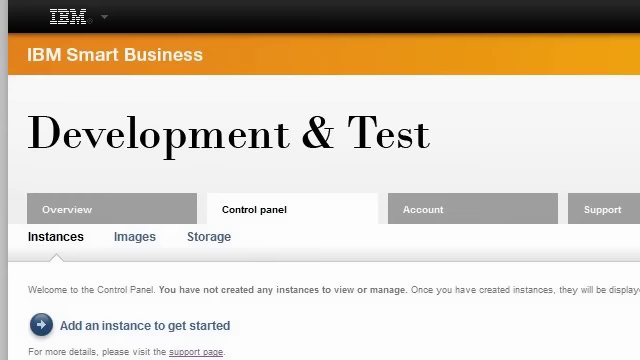
scroll("down", 3)
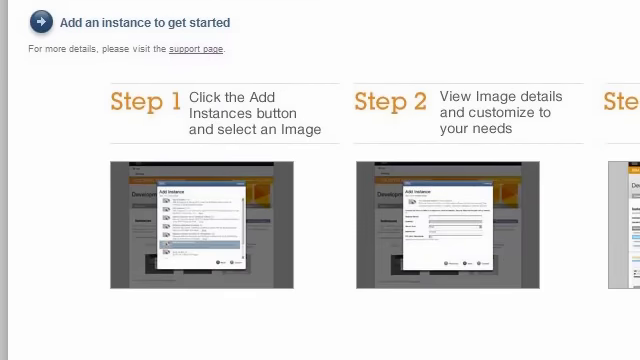
scroll("right", 3)
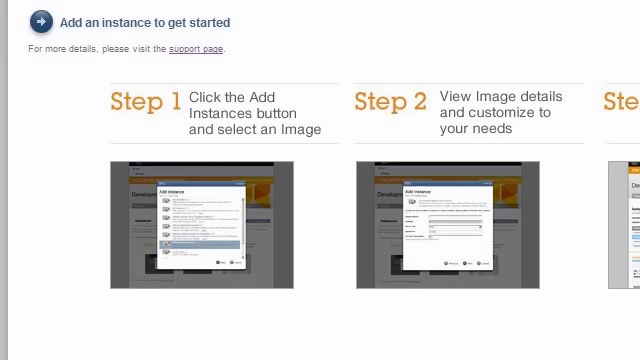
mouse_move(224, 152)
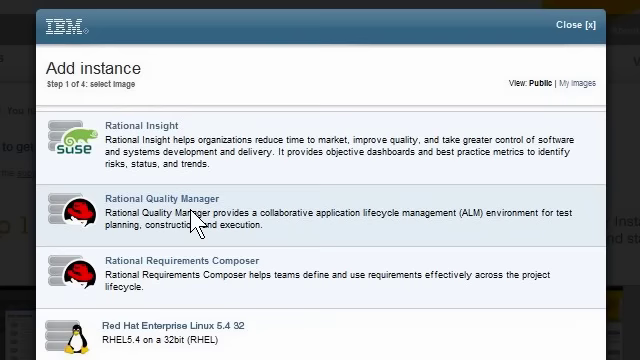
Step: Scroll the public image list to find the Rational Quality Manager image
scroll("down", 3)
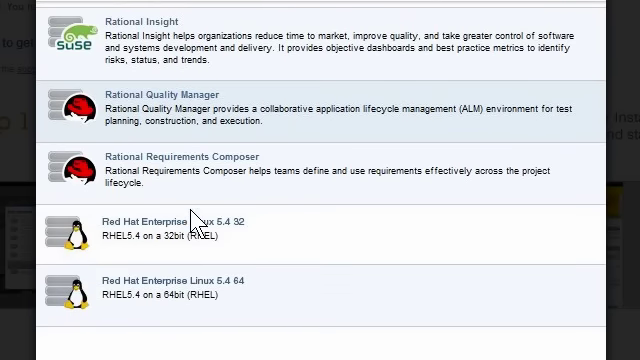
scroll("down", 3)
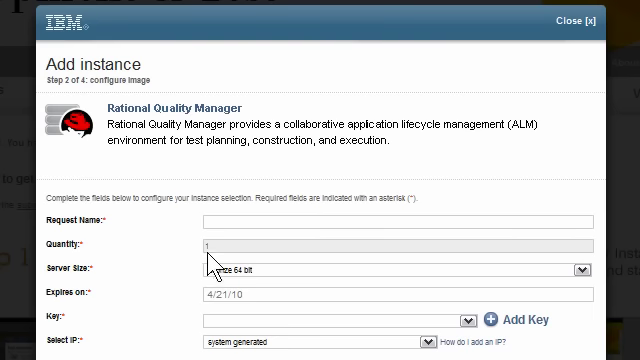
Step: Name the request 'QA Testing 6' with a Bronze 64 bit server size
type("QA Testing 6")
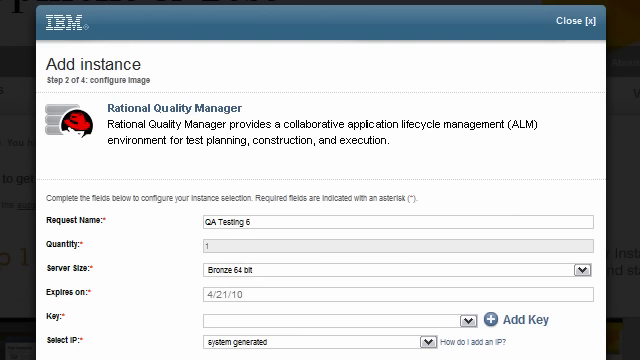
scroll("down", 3)
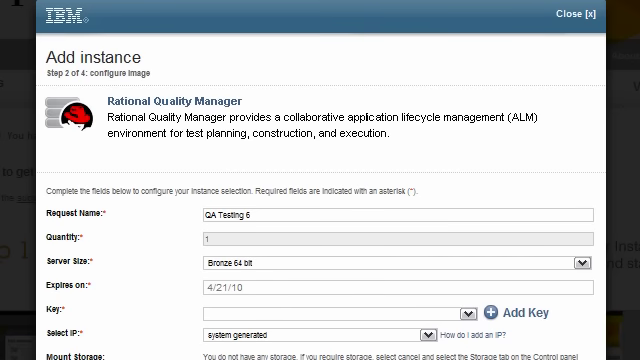
scroll("down", 3)
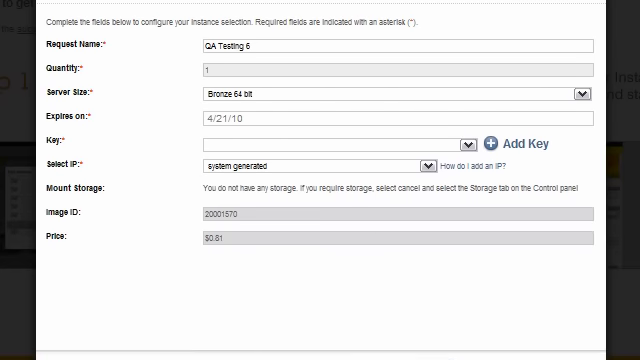
scroll("down", 3)
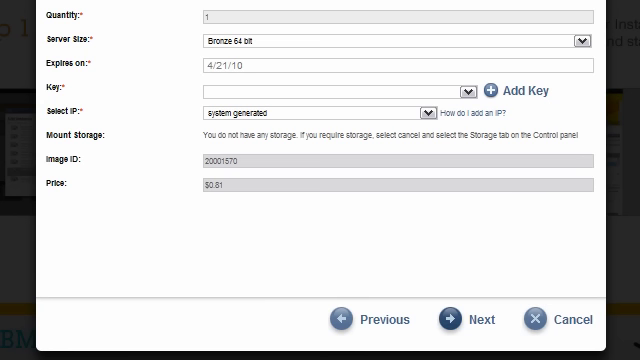
mouse_move(476, 127)
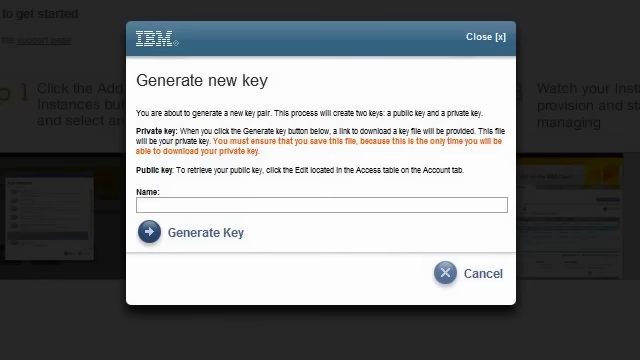
Step: Generate and download the key 'Security Key for QA Testing 6', then close Downloads
type("Security Key for QA Testing 6")
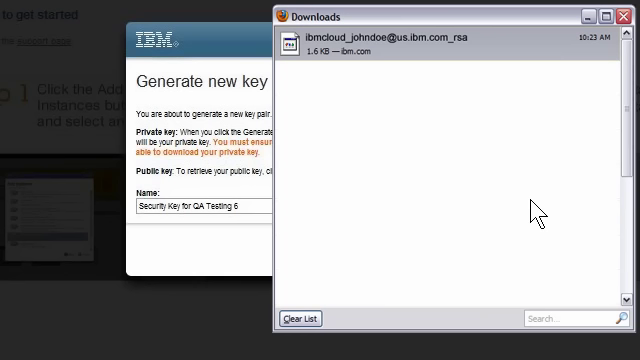
left_click(625, 17)
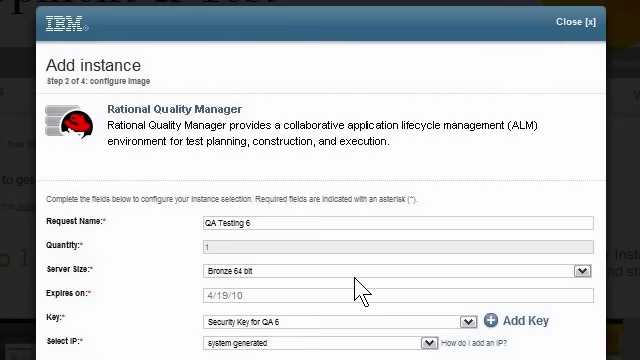
Step: Use 'Security Key for QA 6' as the request's key and proceed to additional parameters
scroll("down", 3)
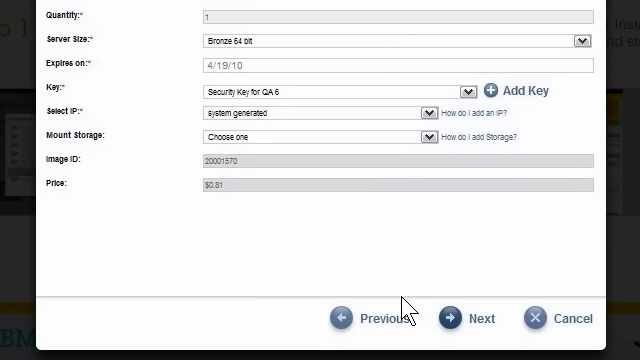
left_click(470, 318)
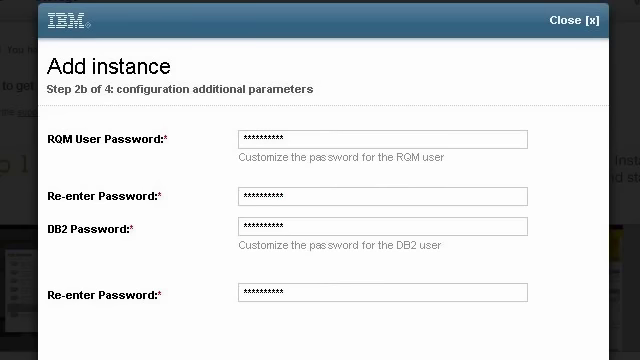
Step: Complete the RQM and DB2 password step and advance to Step 3, verify configuration
scroll("down", 3)
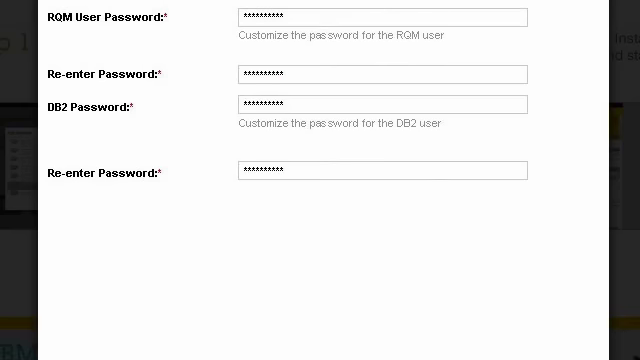
scroll("down", 3)
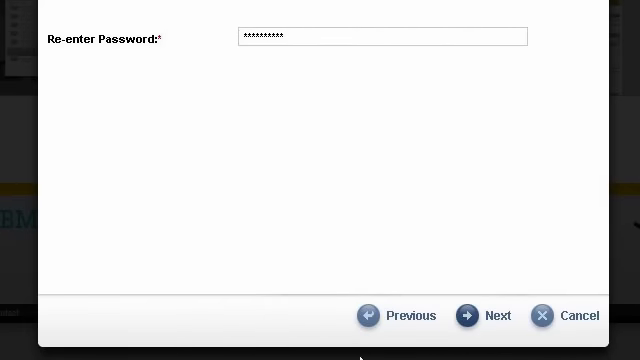
left_click(491, 315)
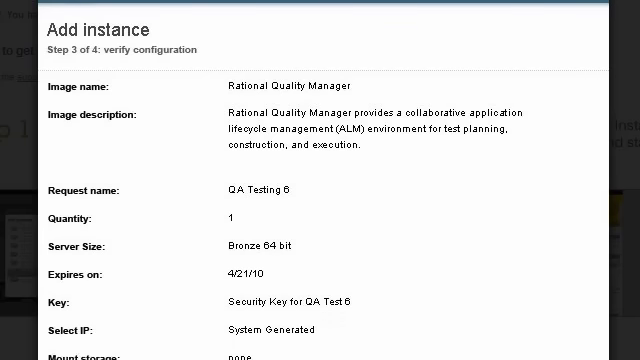
Step: Review the QA Testing 6 summary (Bronze 64 bit, Security Key) and accept it
scroll("down", 3)
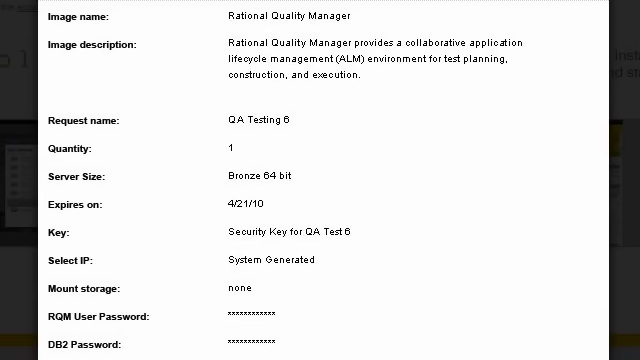
scroll("down", 3)
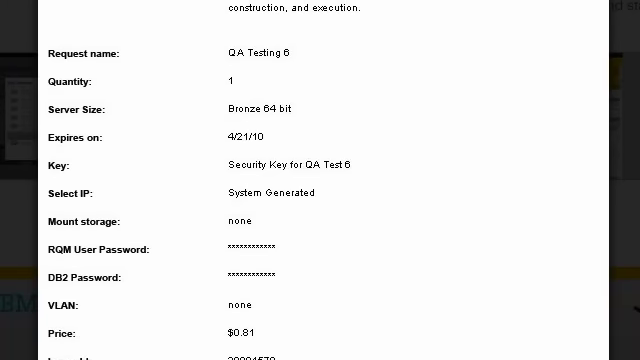
scroll("down", 3)
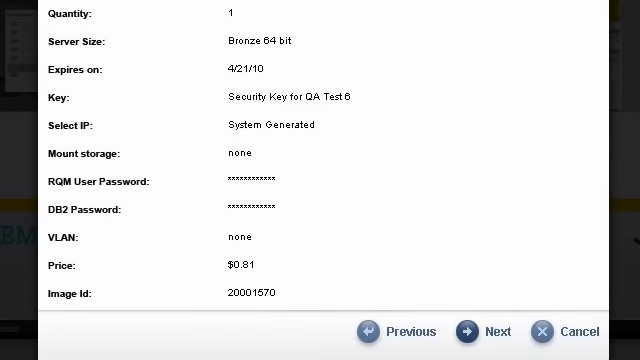
left_click(483, 331)
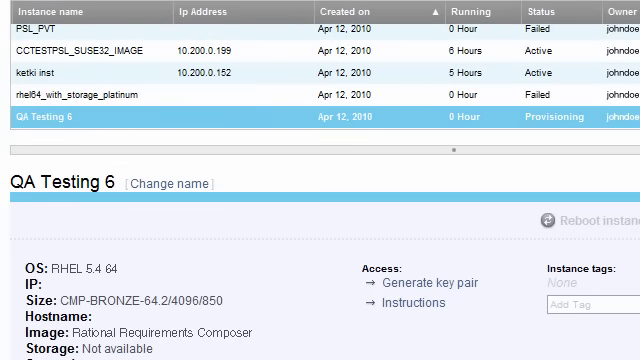
Step: Scroll through QA Testing 6's instance details and Notifications table while it provisions
scroll("down", 3)
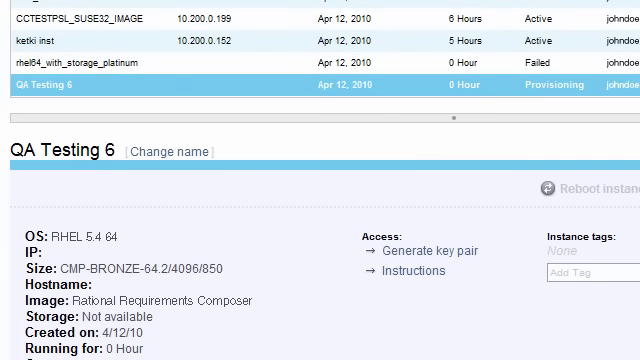
scroll("down", 3)
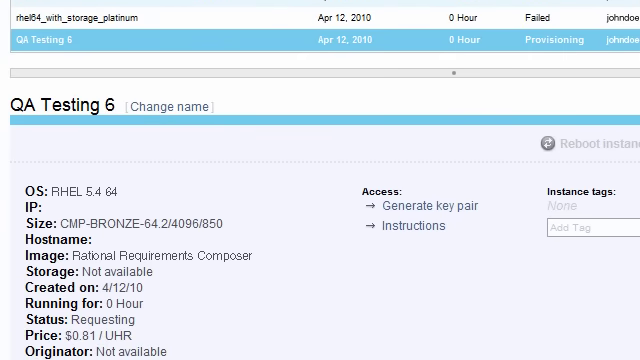
scroll("down", 3)
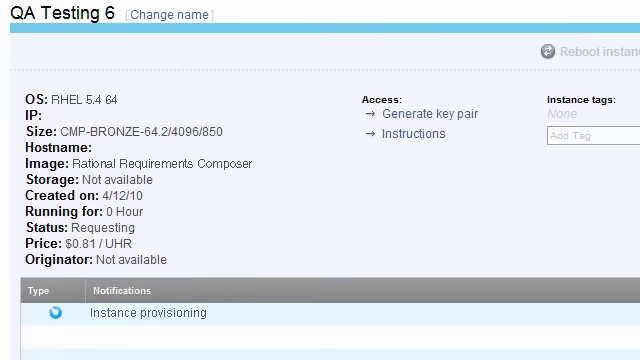
scroll("down", 3)
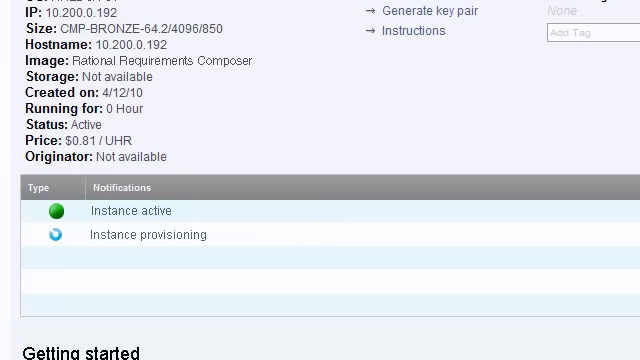
Step: Scroll the active instance's details down to the Getting started section
scroll("down", 3)
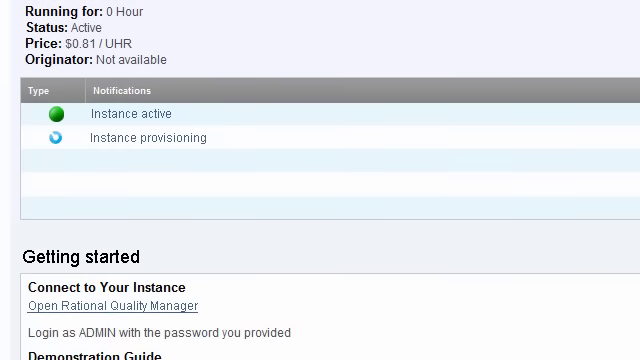
scroll("down", 3)
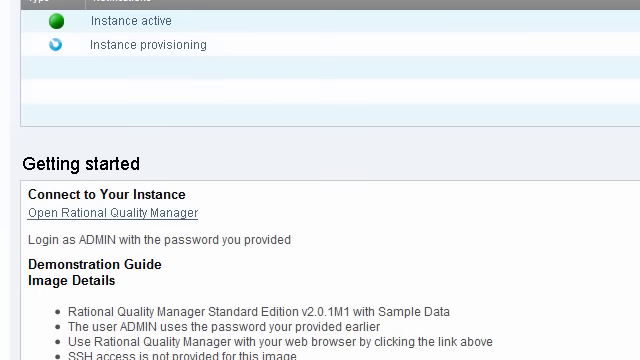
scroll("down", 3)
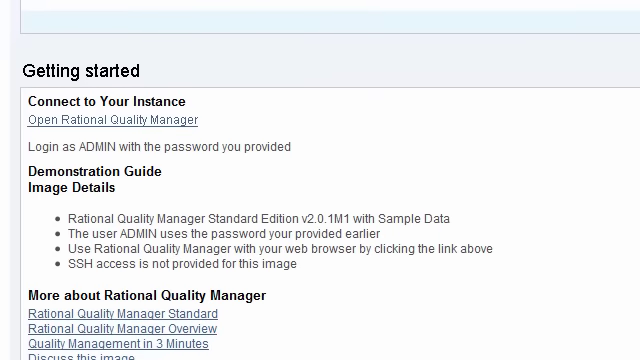
scroll("down", 3)
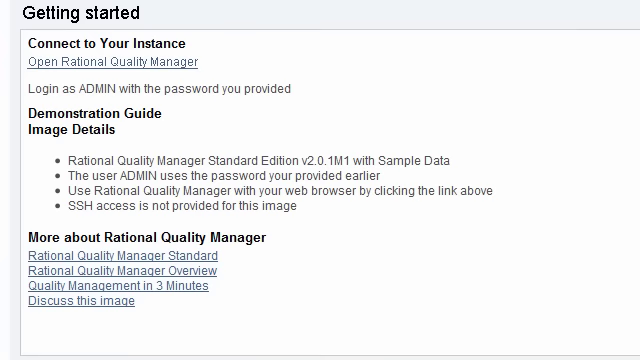
mouse_move(537, 355)
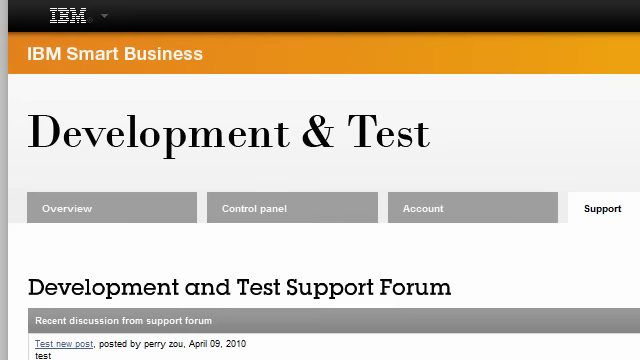
Step: Scroll past the Support Forum to the Video and Documentation libraries
scroll("down", 3)
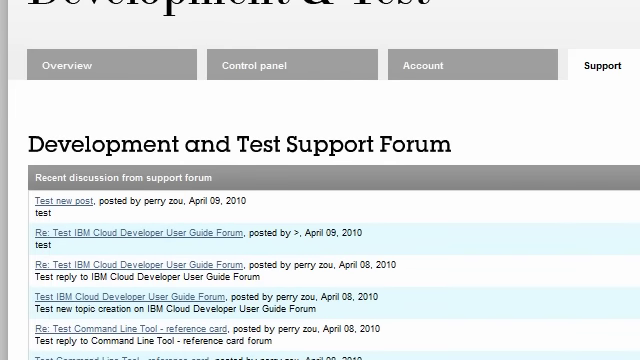
scroll("down", 3)
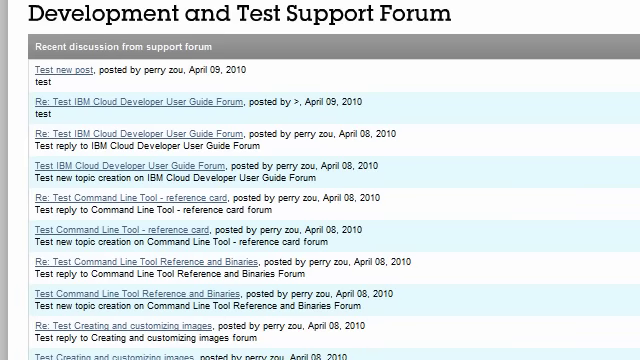
scroll("down", 3)
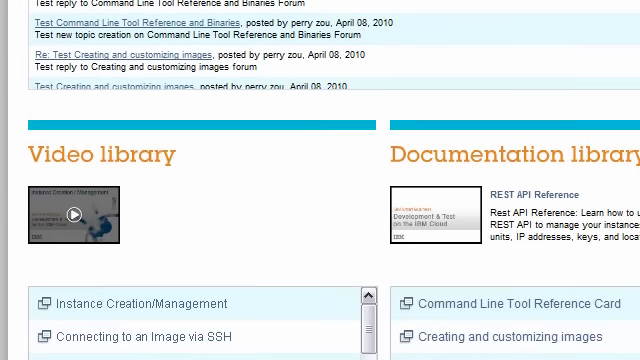
scroll("down", 3)
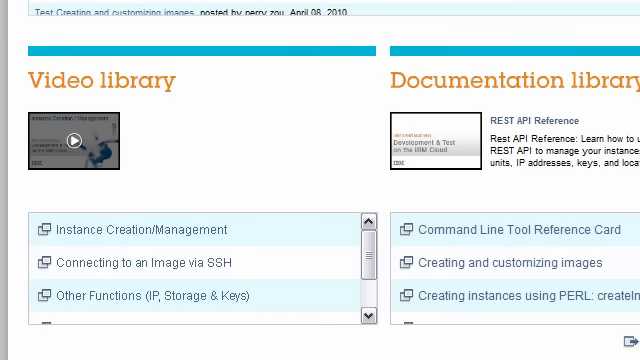